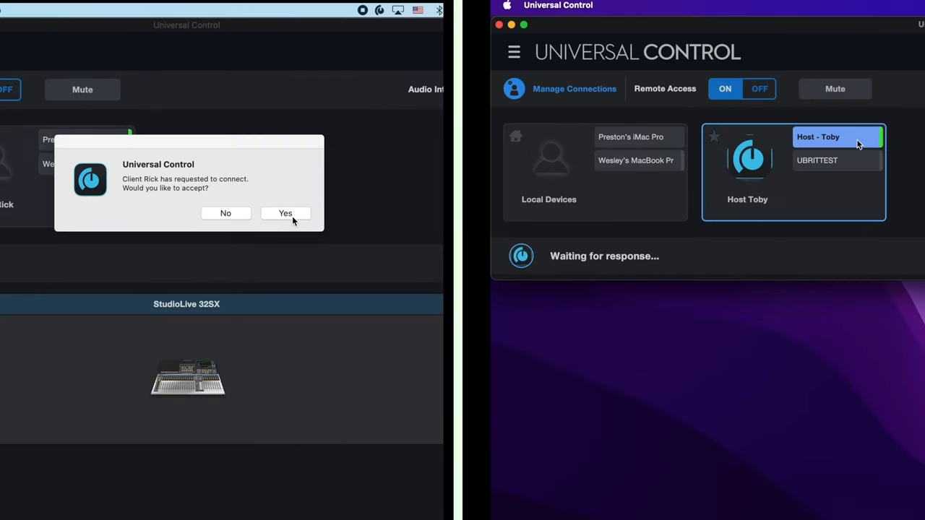
Accept the remote client's connection so its surface mirrors the host StudioLive mixer.
{"action": "left_click", "coordinate": [286, 213]}
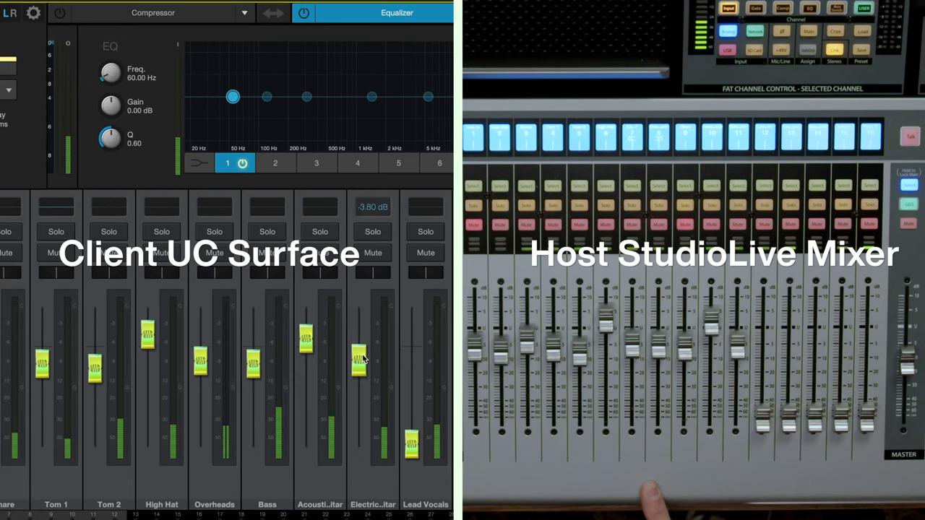
Adjust the Electric Guitar fader, then bring Lead Vocals to about -14.6 dB.
{"action": "left_click_drag", "start_coordinate": [359, 361], "coordinate": [411, 390]}
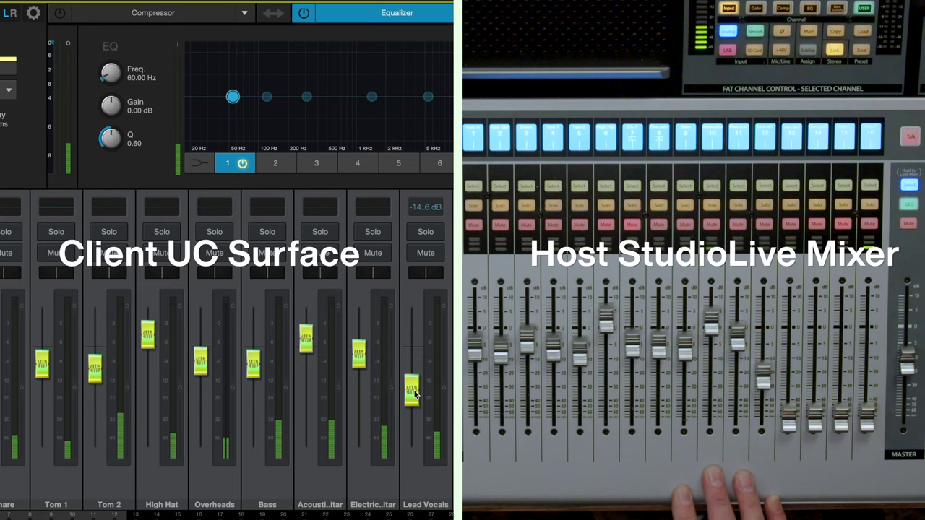
{"action": "left_click_drag", "start_coordinate": [412, 390], "coordinate": [412, 361]}
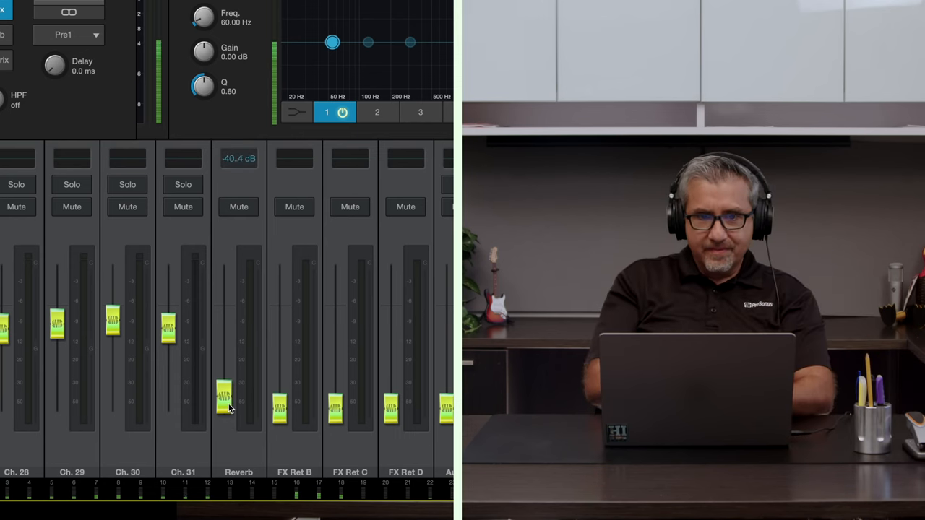
Raise the Reverb return fader from -40.4 dB to about -9.6 dB.
{"action": "left_click_drag", "start_coordinate": [228, 400], "coordinate": [228, 354]}
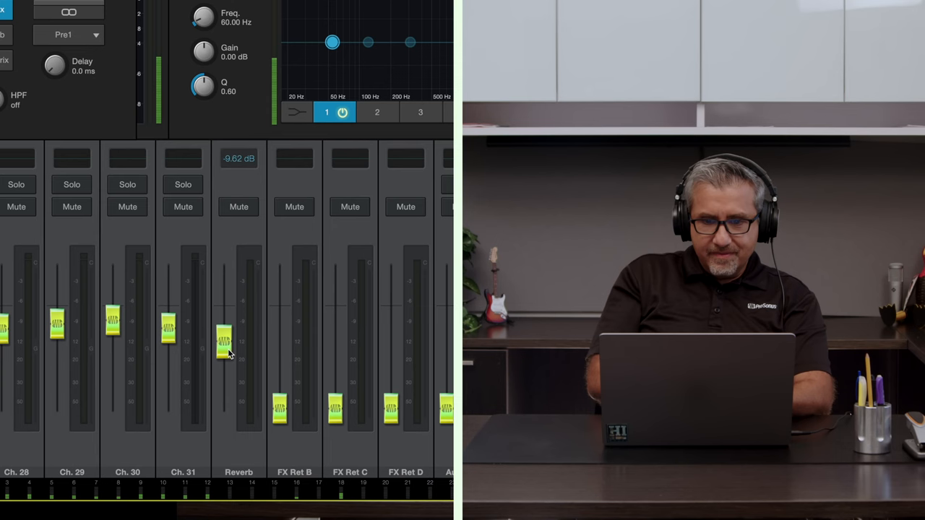
{"action": "left_click_drag", "start_coordinate": [226, 343], "coordinate": [226, 300]}
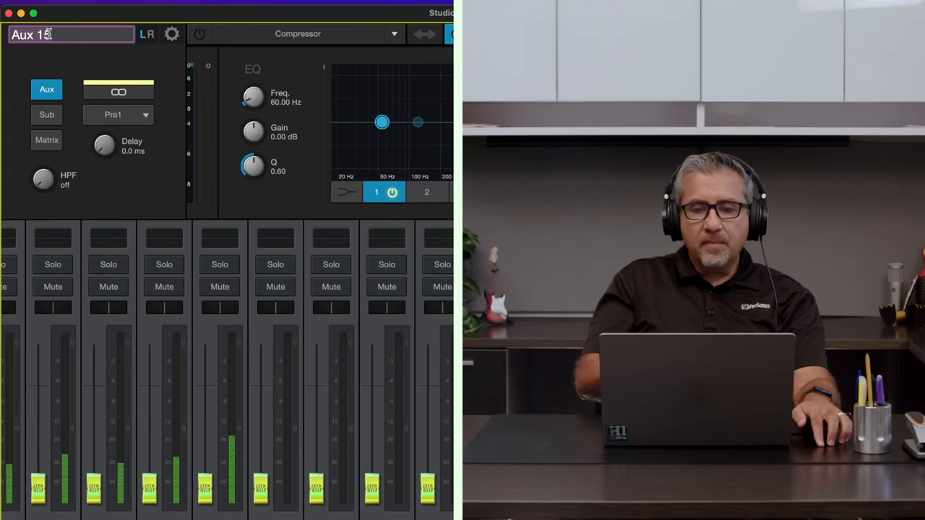
Type 'Broadcast Mix' over the old aux bus name.
{"action": "type", "text": "Broadcast Mi"}
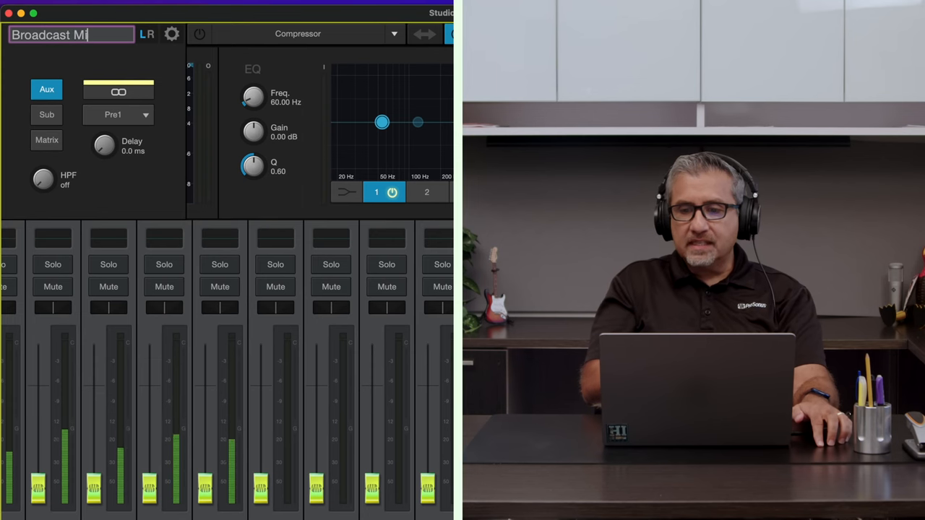
{"action": "type", "text": "x"}
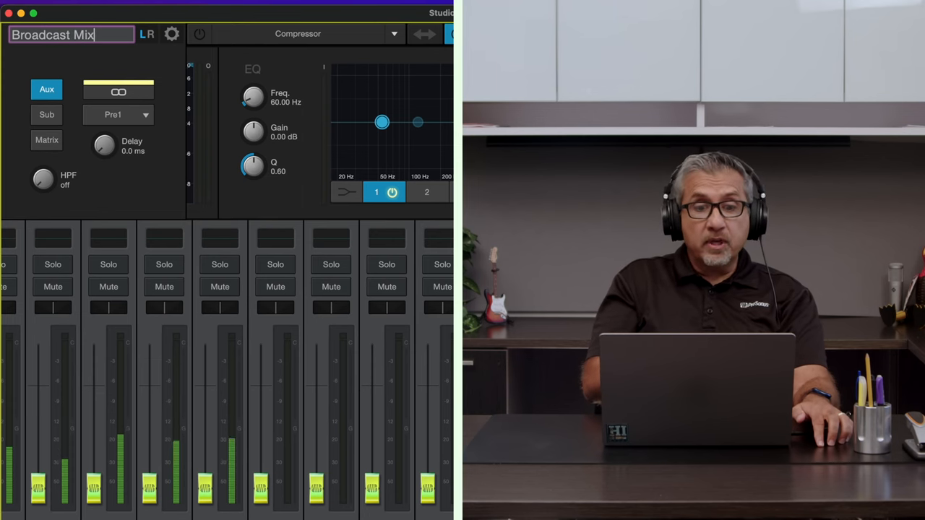